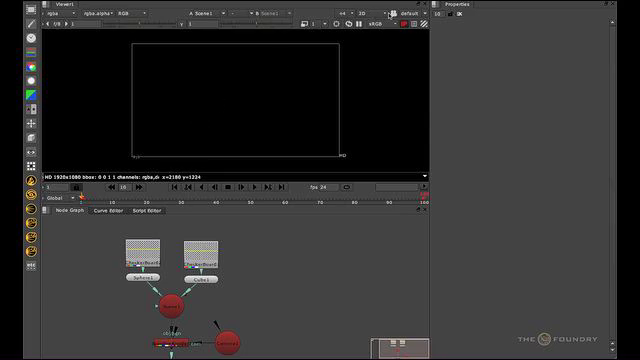
{"action": "mouse_move", "coordinate": [224, 124]}
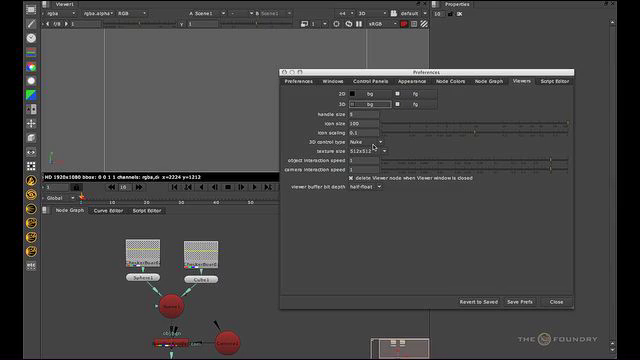
Bring up the Edit menu to reach Nuke's Preferences
{"action": "left_click", "coordinate": [370, 152]}
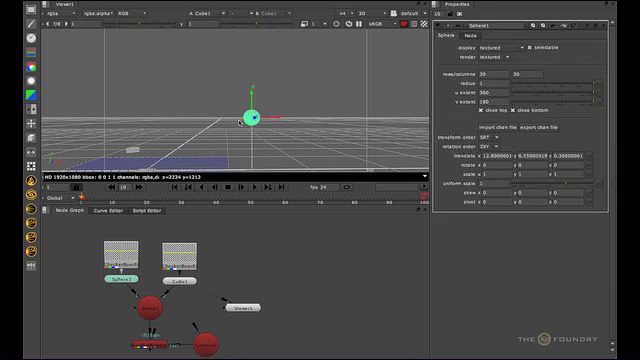
{"action": "mouse_move", "coordinate": [302, 272]}
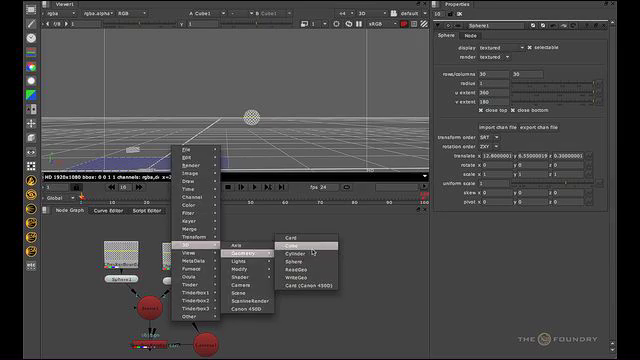
Show the 3D Geometry node list in the Node Graph context menu
{"action": "left_click", "coordinate": [294, 248]}
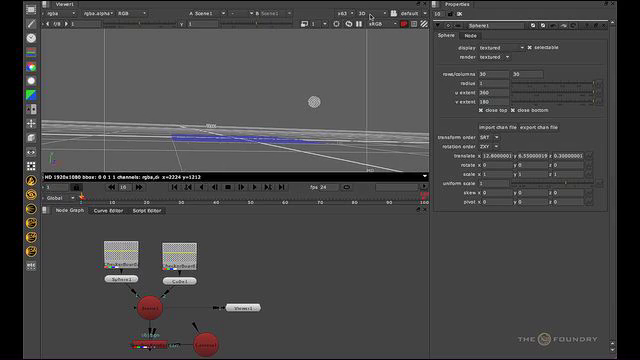
Tumble the 3D camera down toward the ground grid beneath the sphere
{"action": "left_click", "coordinate": [340, 12]}
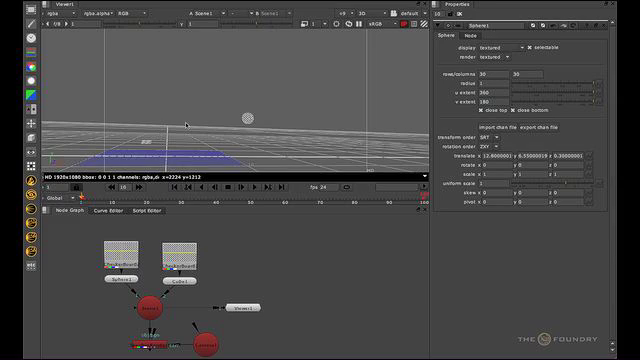
{"action": "mouse_move", "coordinate": [258, 104]}
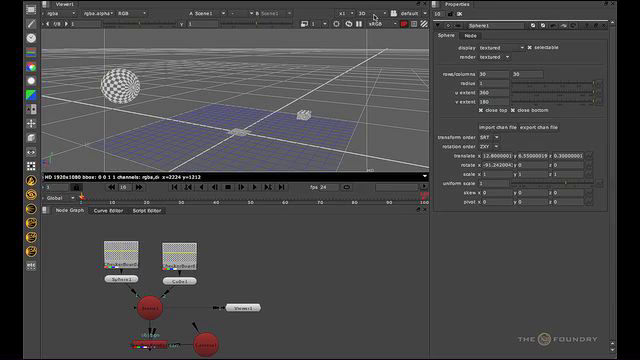
Switch the 3D viewer to Top view over the sphere and cube
{"action": "left_click", "coordinate": [366, 8]}
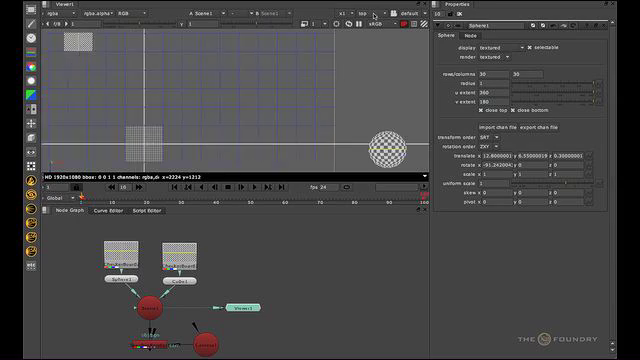
{"action": "left_click", "coordinate": [364, 16]}
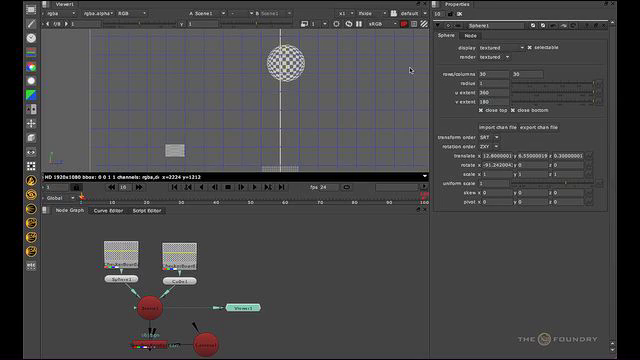
{"action": "mouse_move", "coordinate": [362, 100]}
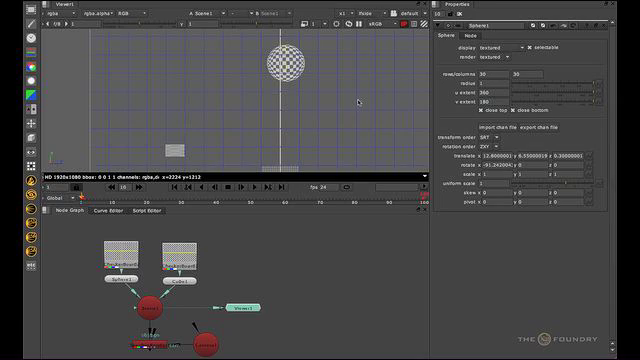
Switch the 3D viewer to Front view of the sphere and cube
{"action": "left_click", "coordinate": [372, 22]}
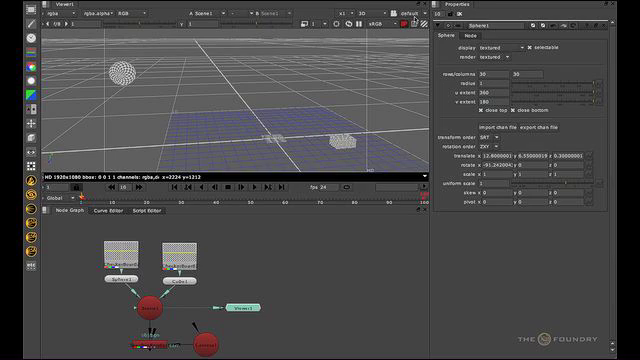
{"action": "mouse_move", "coordinate": [404, 50]}
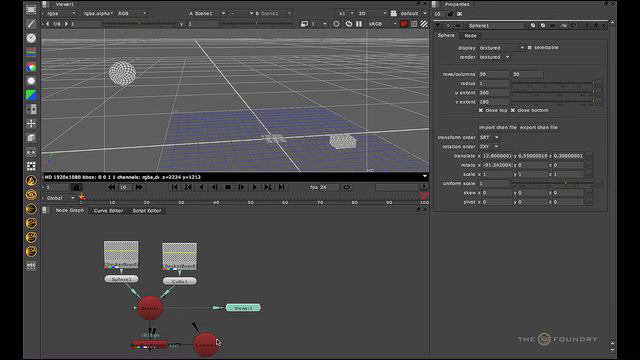
{"action": "mouse_move", "coordinate": [216, 340]}
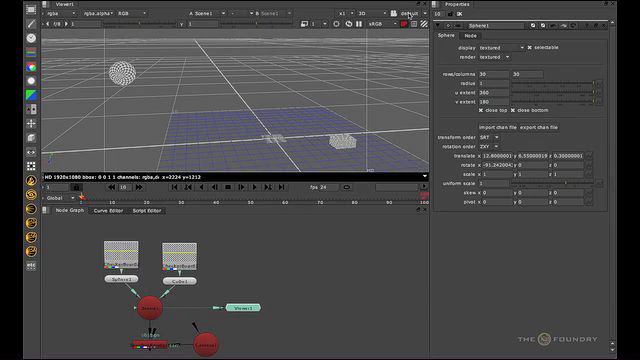